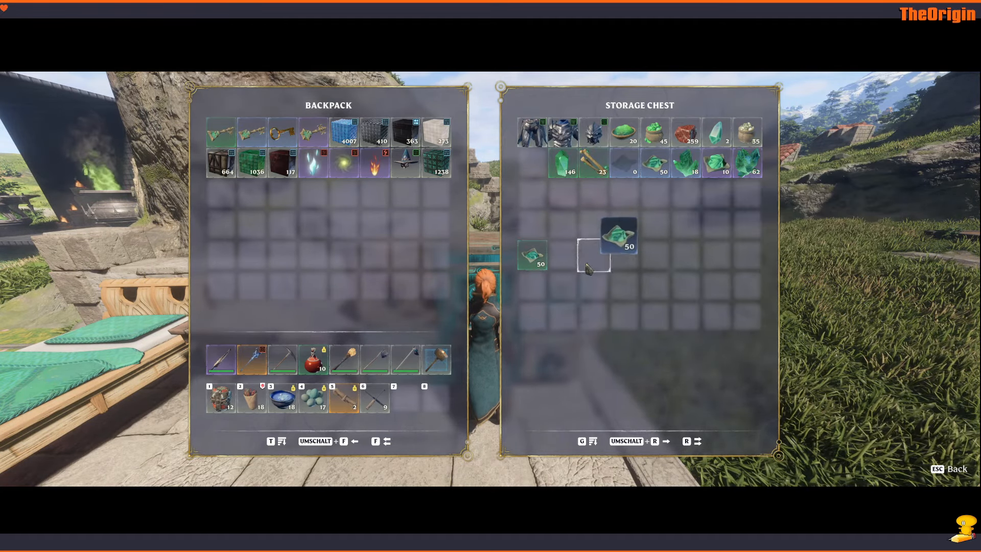
pyautogui.moveTo(716, 162)
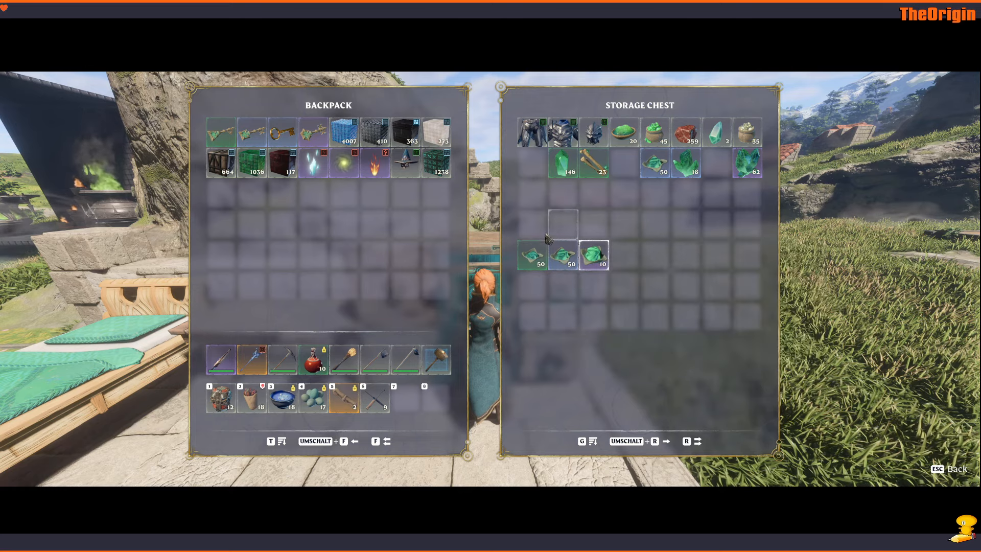
pyautogui.moveTo(653, 225)
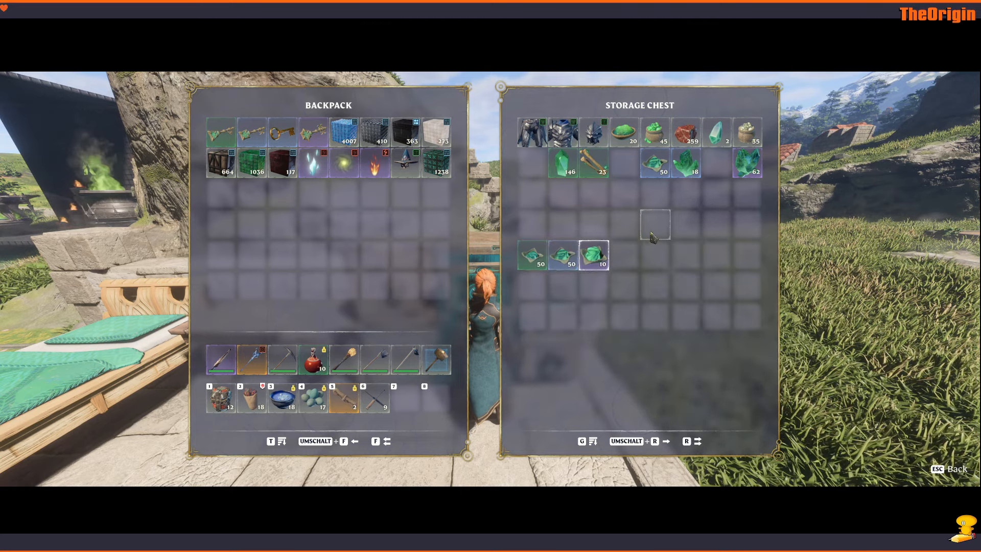
pyautogui.moveTo(562, 164)
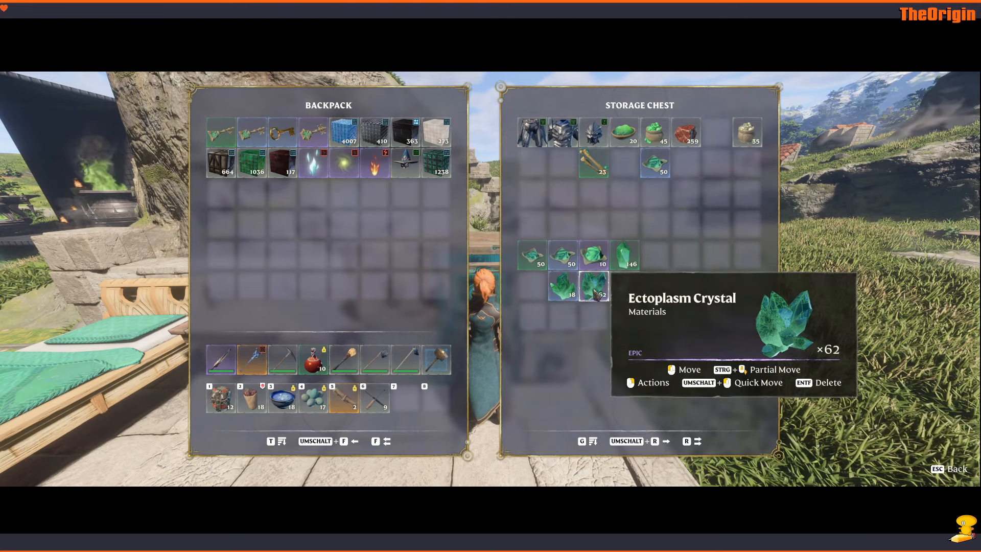
pyautogui.moveTo(591, 257)
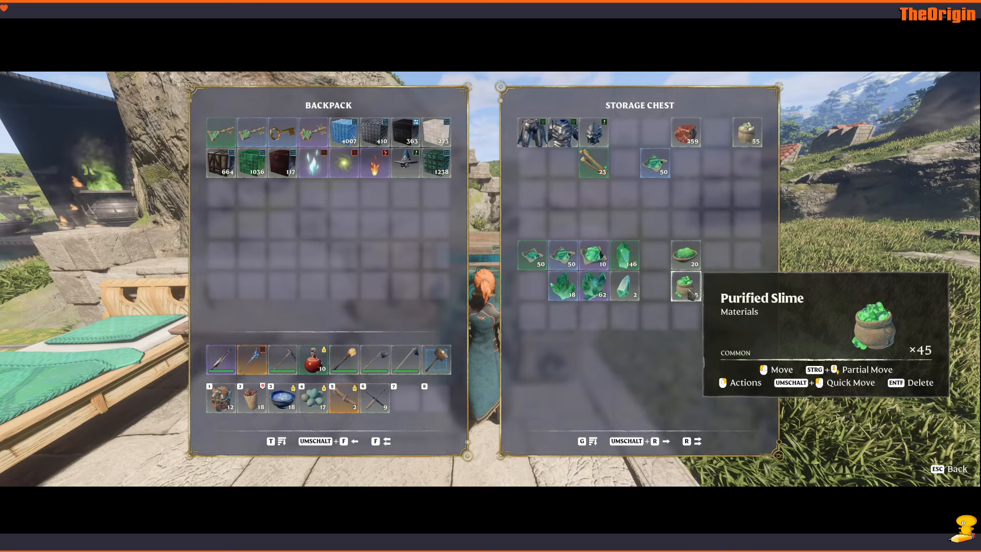
pyautogui.moveTo(746, 132)
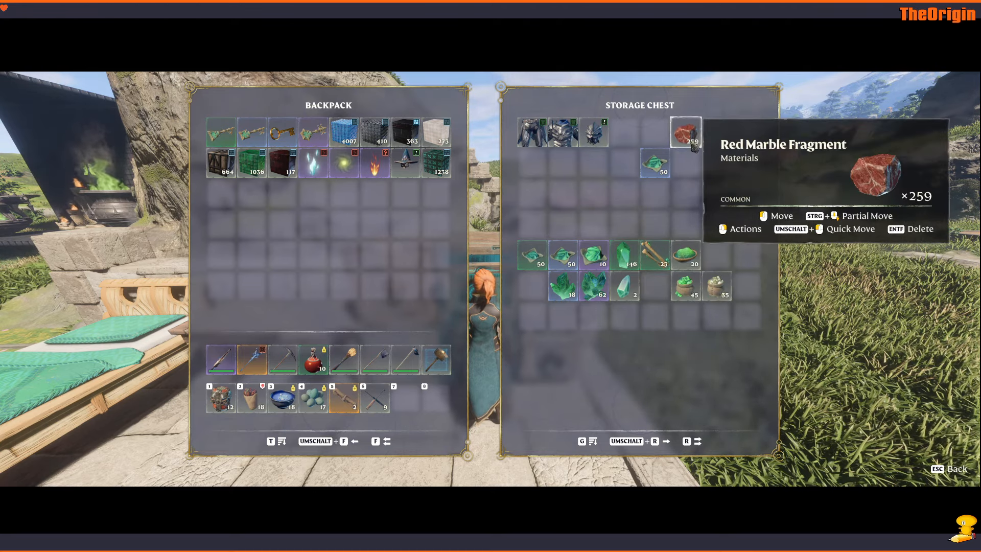
# Move a block stack into the chest and shift the armour pieces down beside the blocks
pyautogui.moveTo(686, 132); pyautogui.dragTo(533, 288)
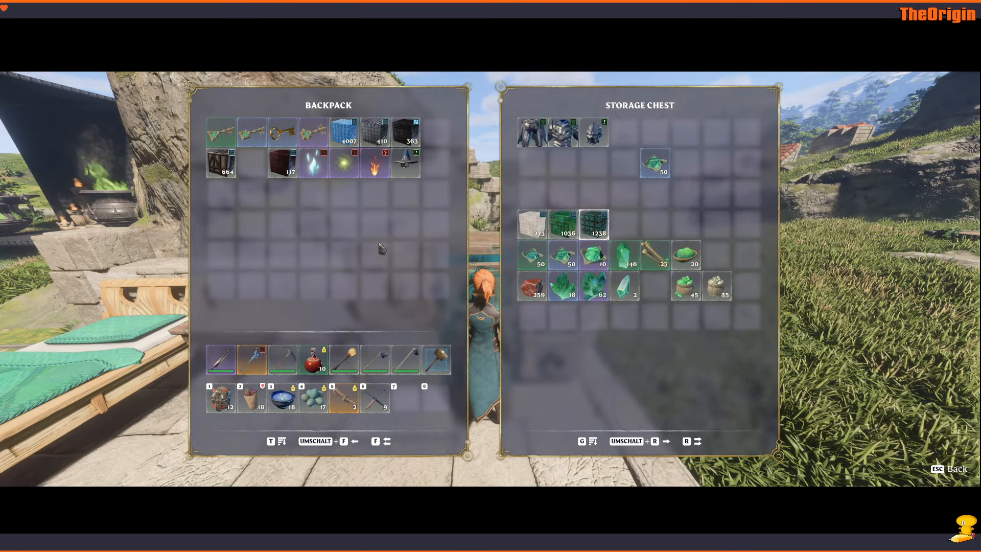
pyautogui.moveTo(406, 132); pyautogui.dragTo(666, 222)
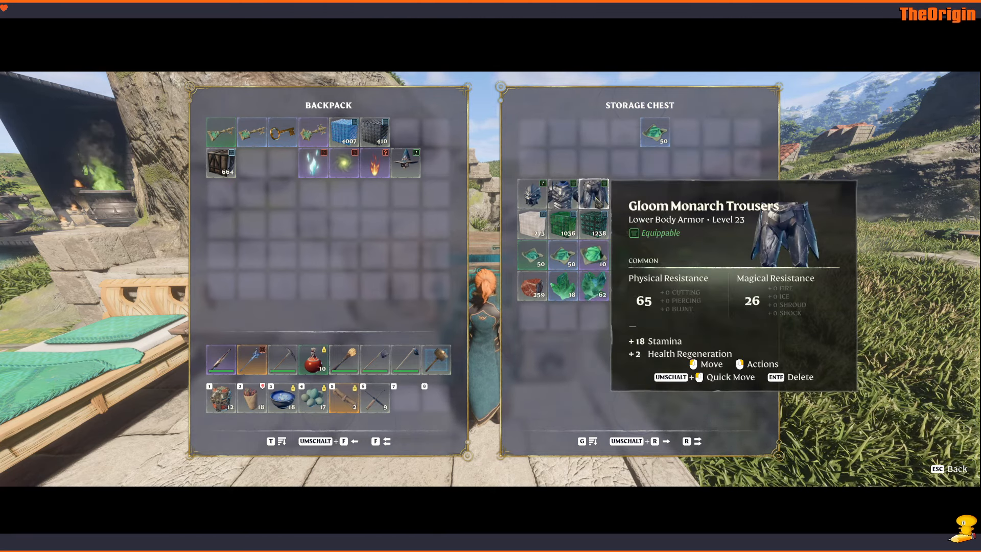
pyautogui.moveTo(563, 194)
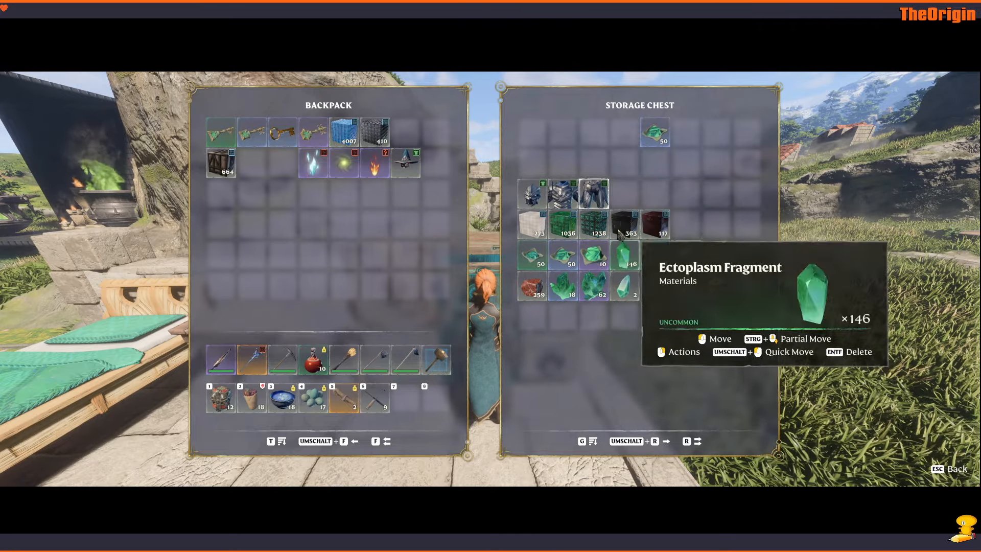
pyautogui.press('Escape')
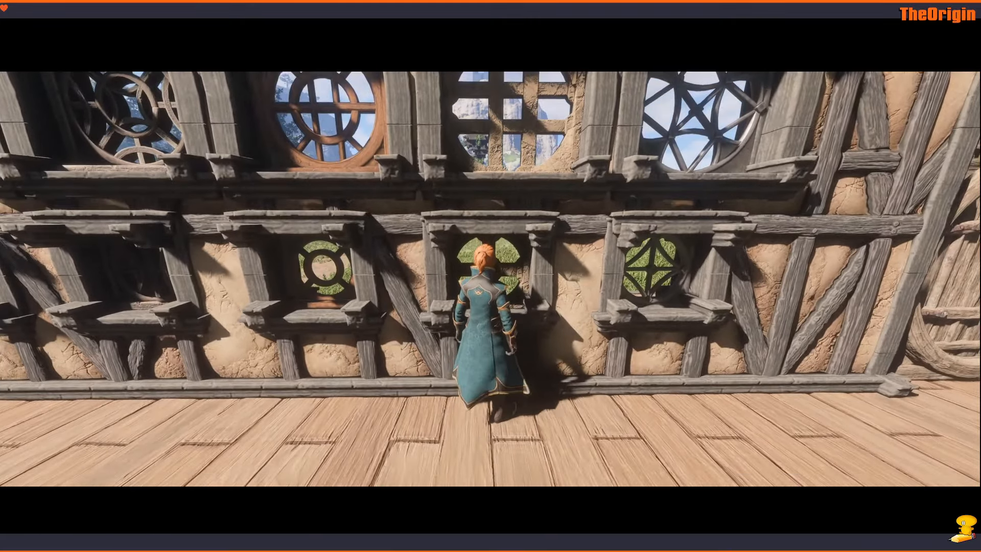
# Turn the view toward the timber wall to present the round and lattice window pieces
pyautogui.hscroll(3)
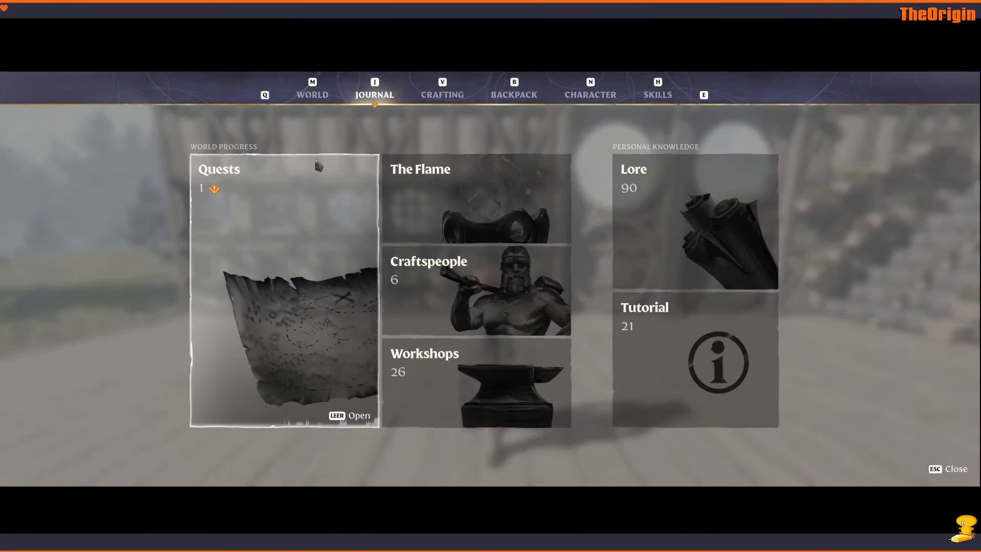
# Bring up the Blacksmith's recipe list from the journal's Workshops page
pyautogui.click(424, 362)
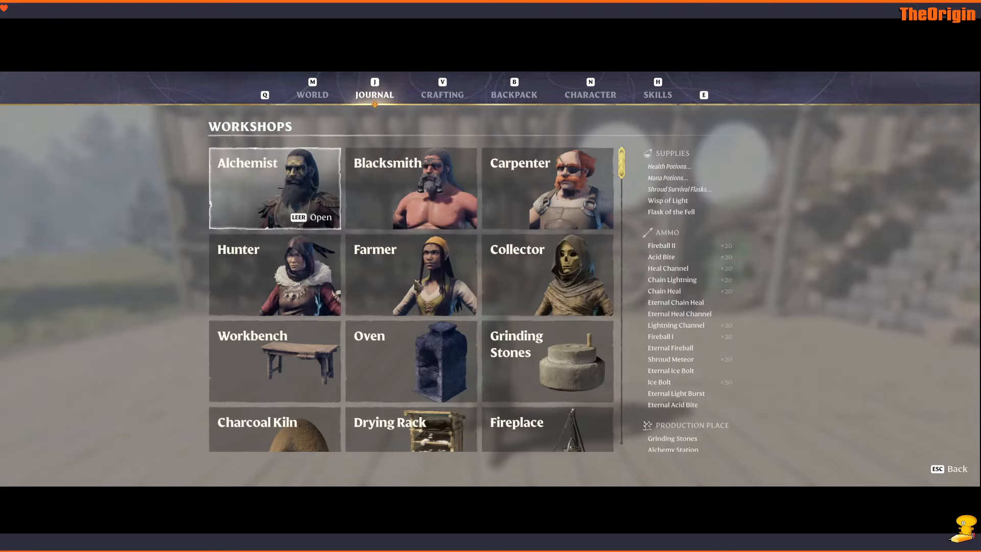
pyautogui.click(410, 188)
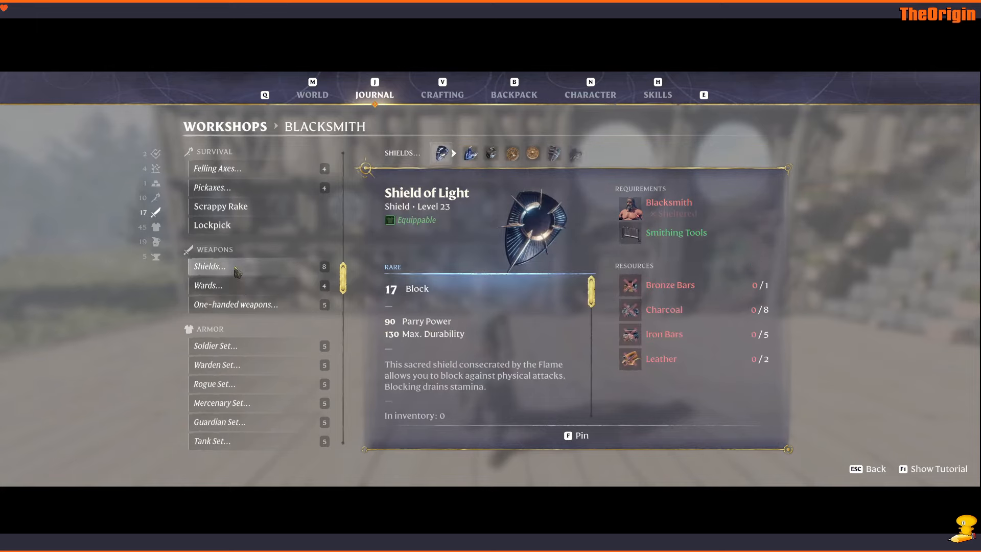
# Step through the Soldier, Guardian, Mercenary and Valiant Shield recipes
pyautogui.click(452, 152)
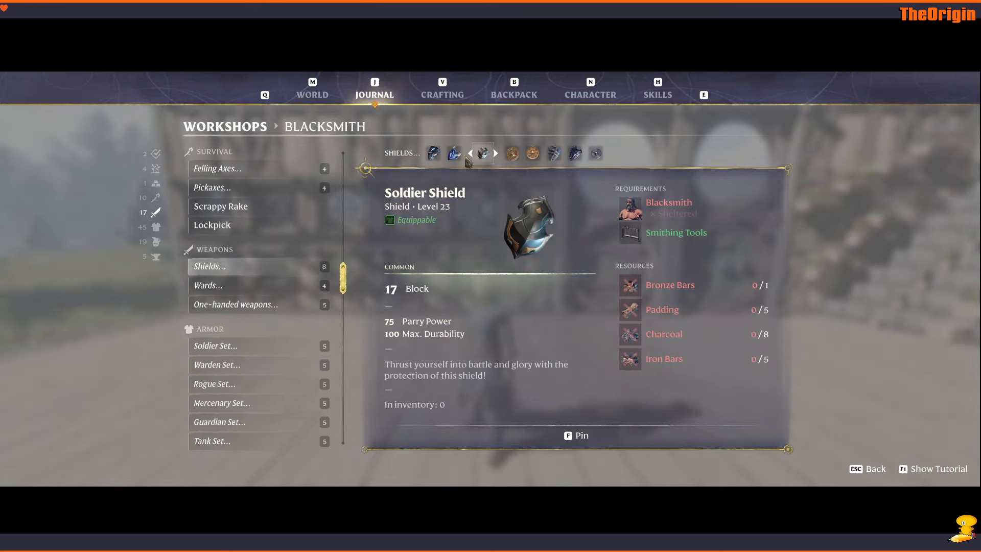
pyautogui.click(510, 153)
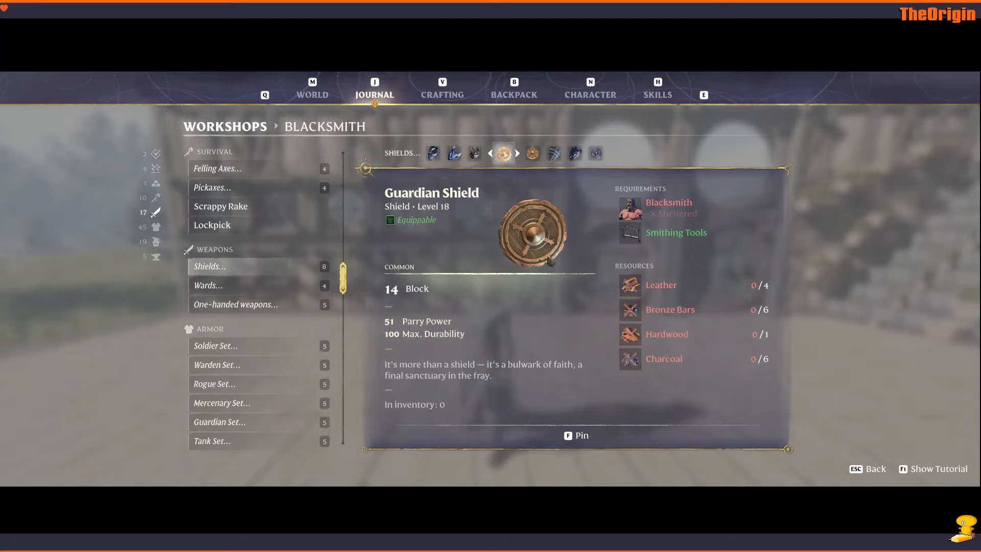
pyautogui.click(523, 152)
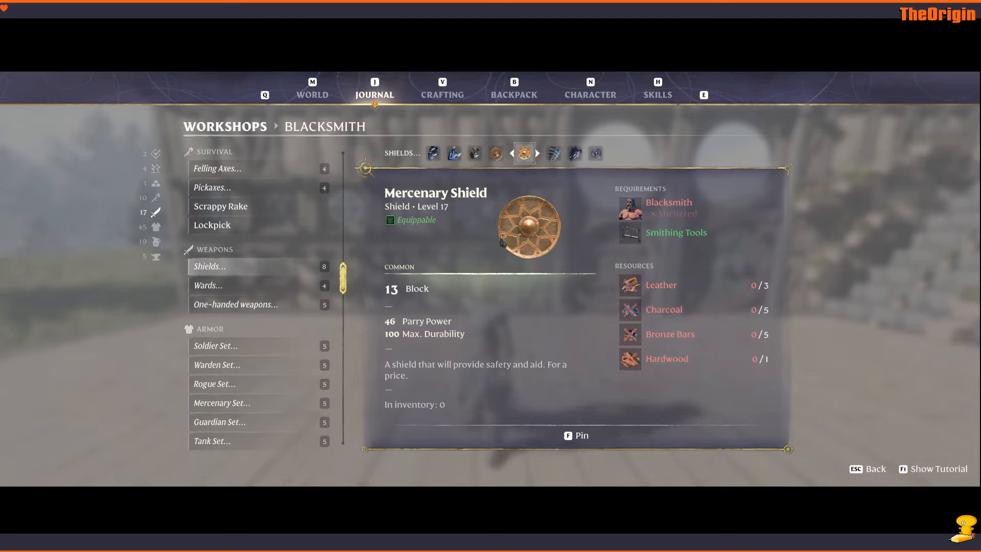
pyautogui.click(543, 152)
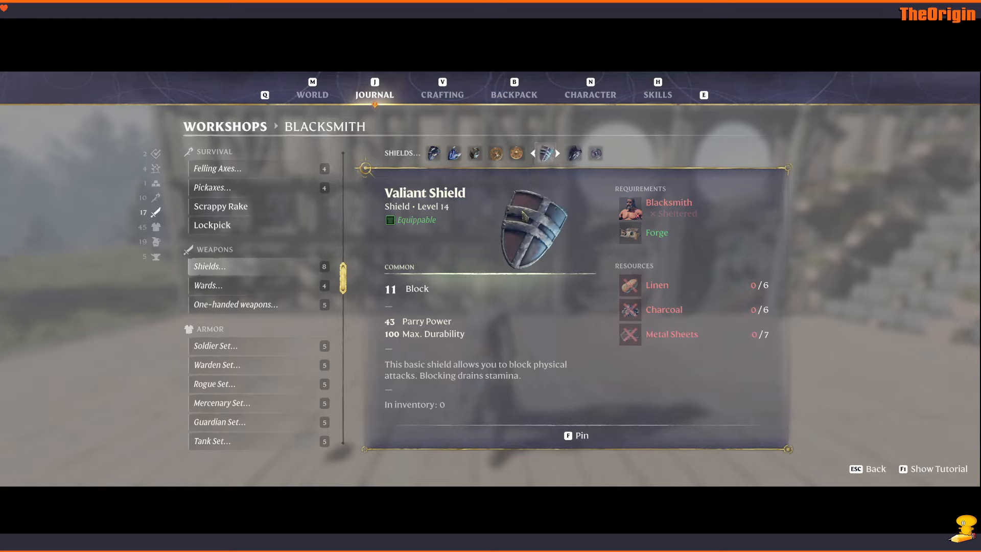
pyautogui.click(556, 154)
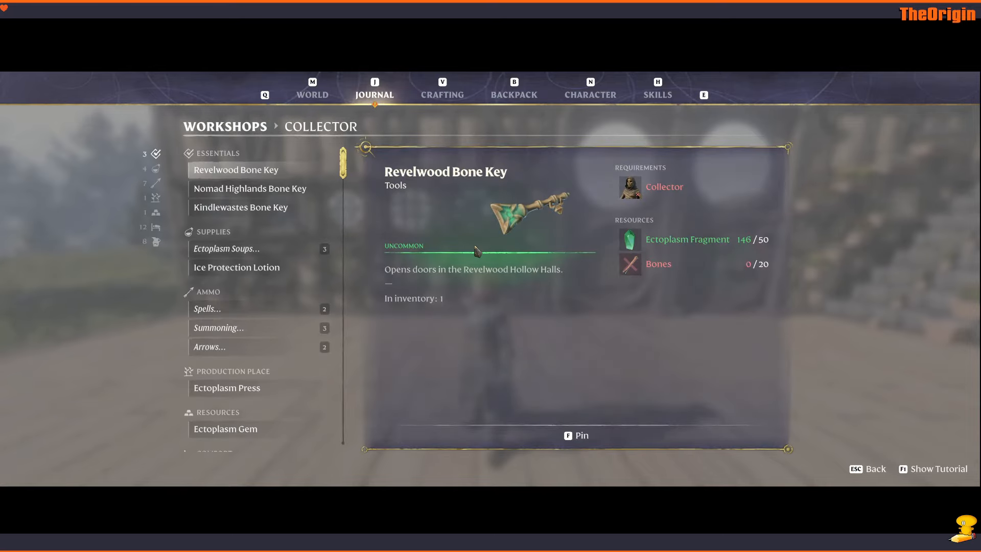
# Cycle the Ectoplasm Soup variants between Greater and Excellent, ending on Excellent, then move to Spells
pyautogui.click(226, 248)
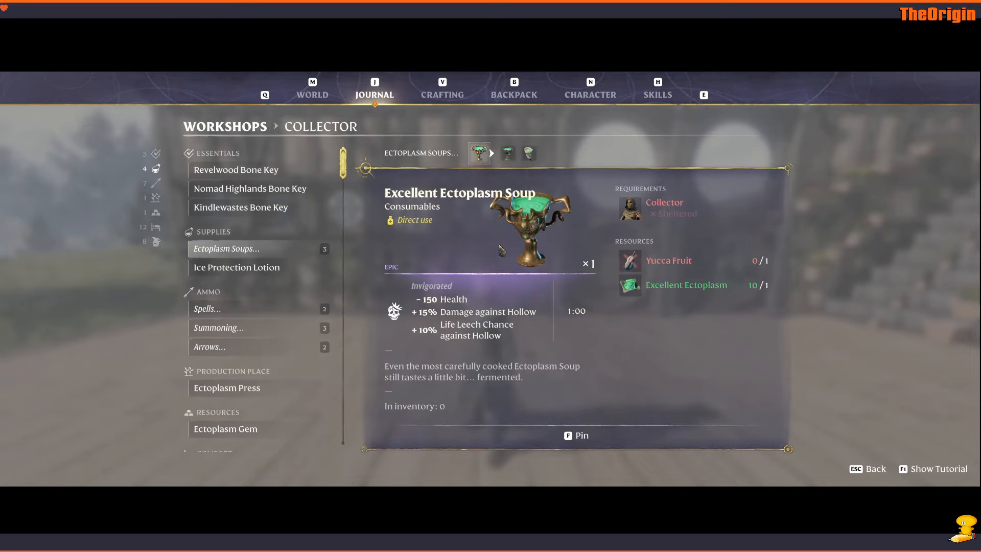
pyautogui.click(505, 152)
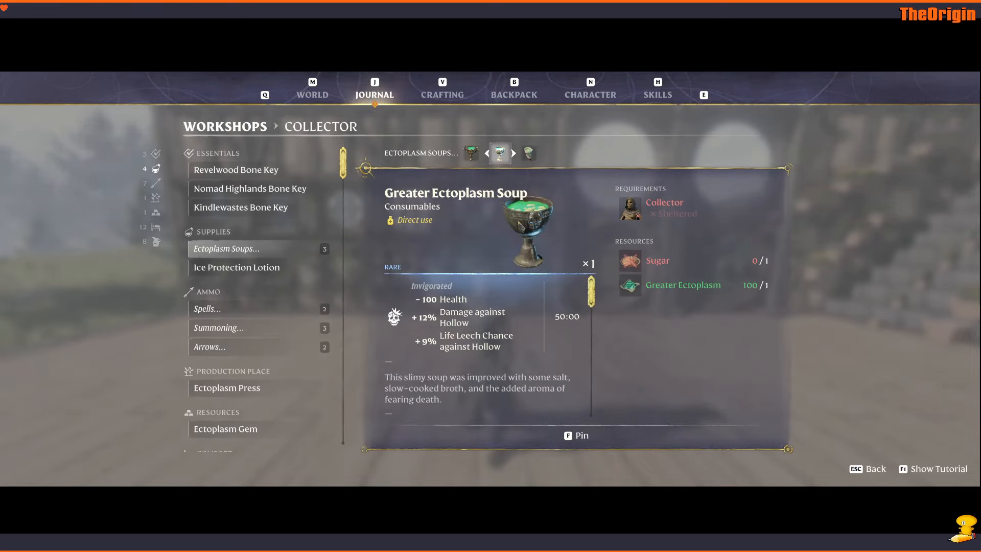
pyautogui.click(512, 152)
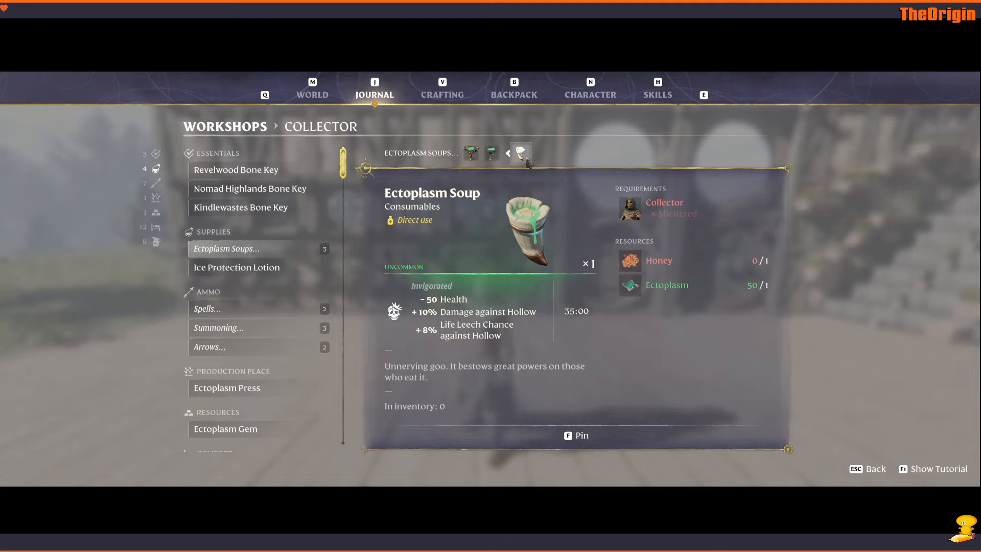
pyautogui.click(520, 152)
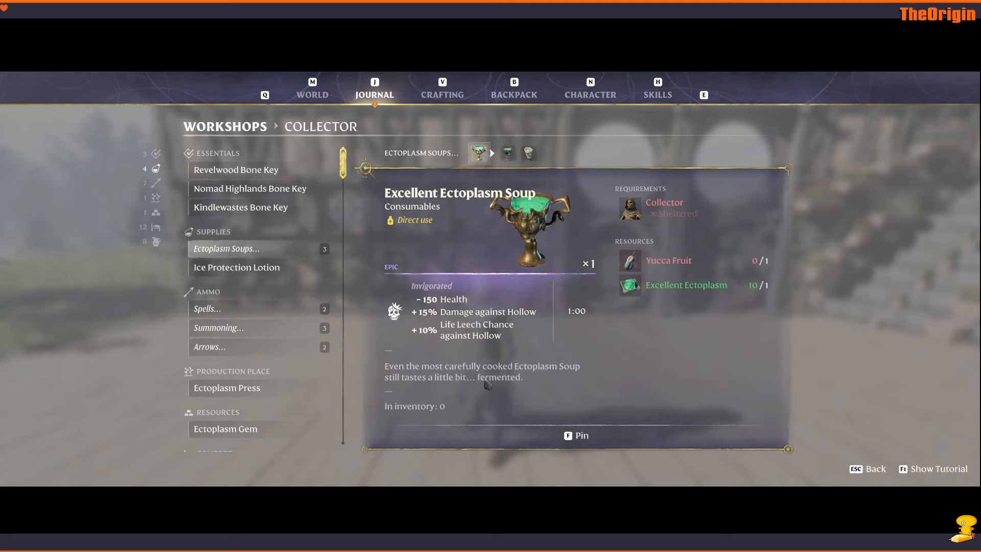
pyautogui.click(486, 152)
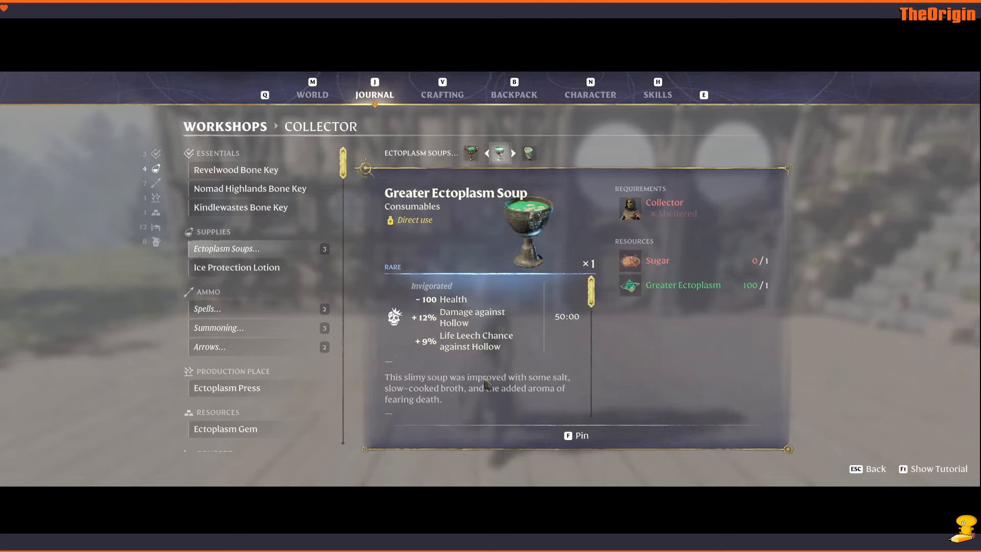
pyautogui.click(512, 152)
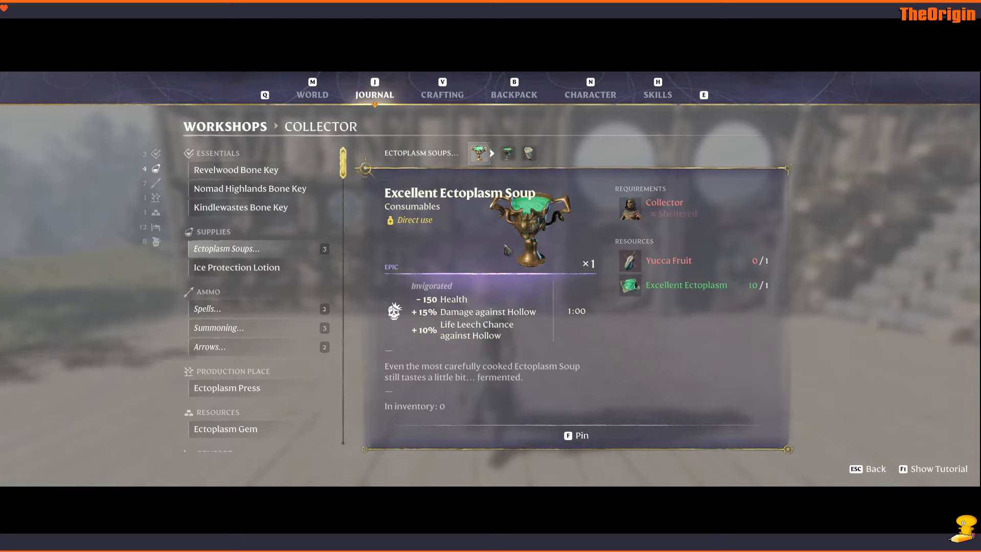
pyautogui.click(236, 266)
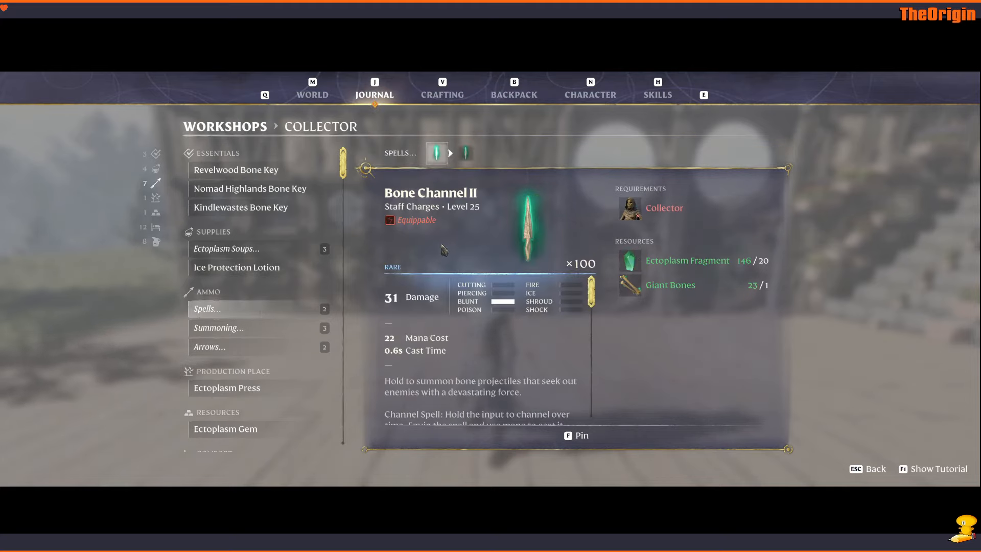
pyautogui.moveTo(463, 238)
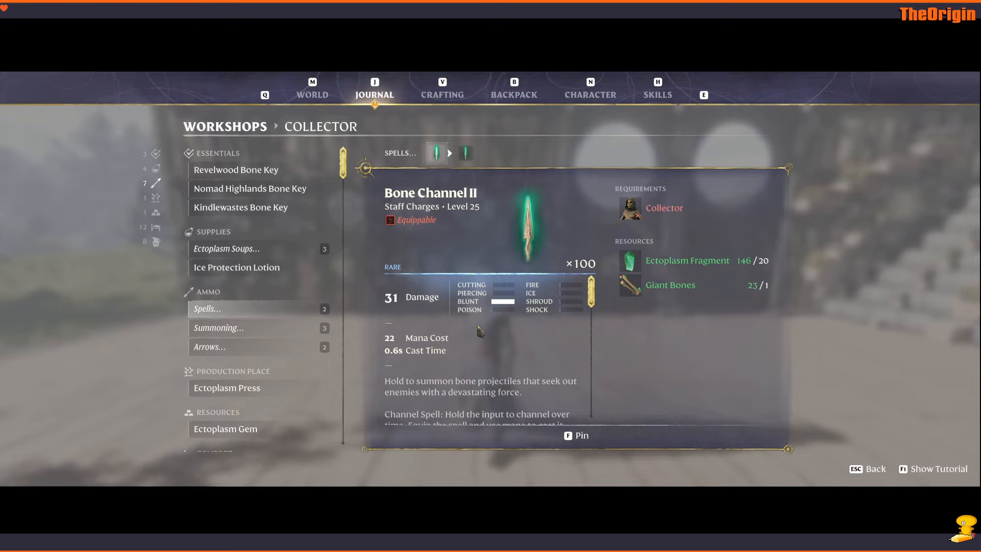
pyautogui.moveTo(447, 231)
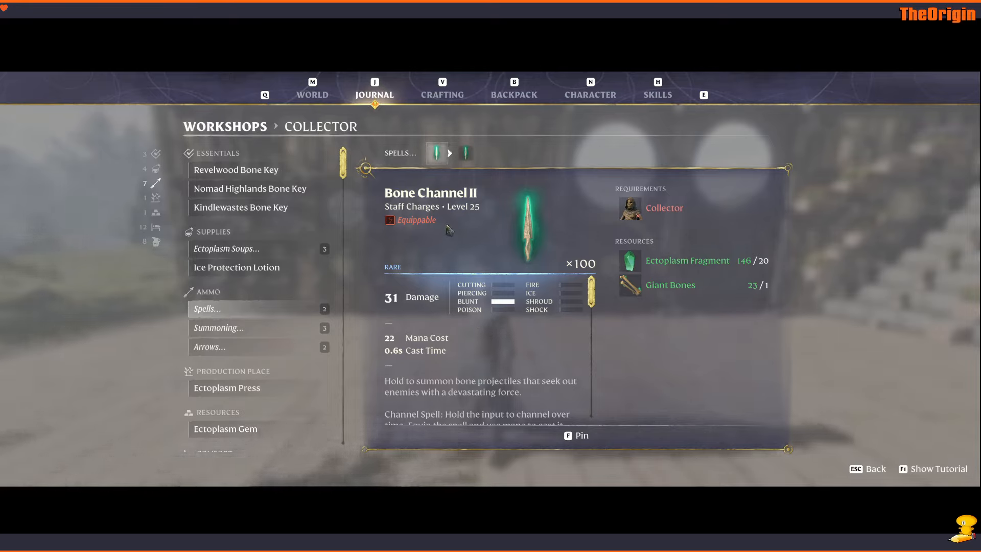
pyautogui.moveTo(495, 254)
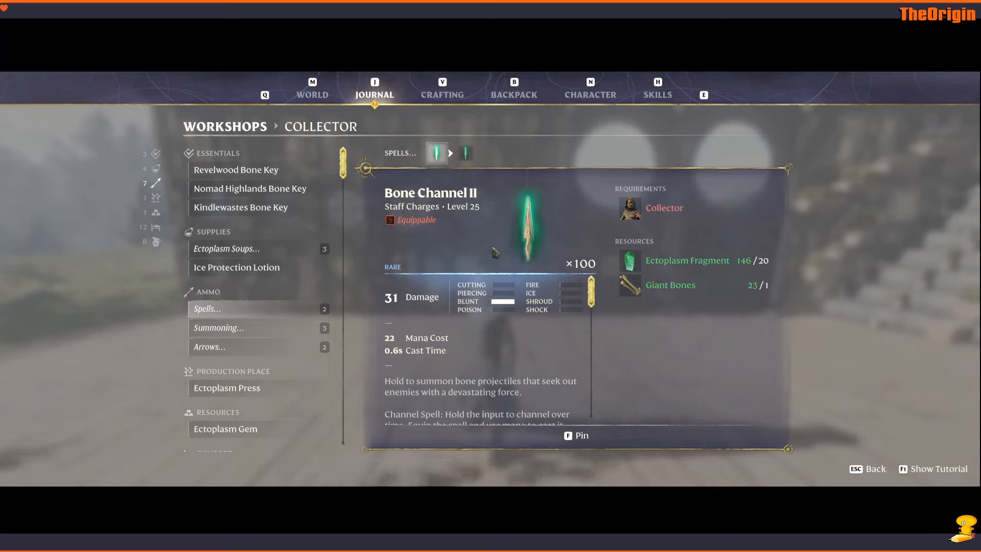
# Switch the Collector journal to its Summoning recipes
pyautogui.click(218, 327)
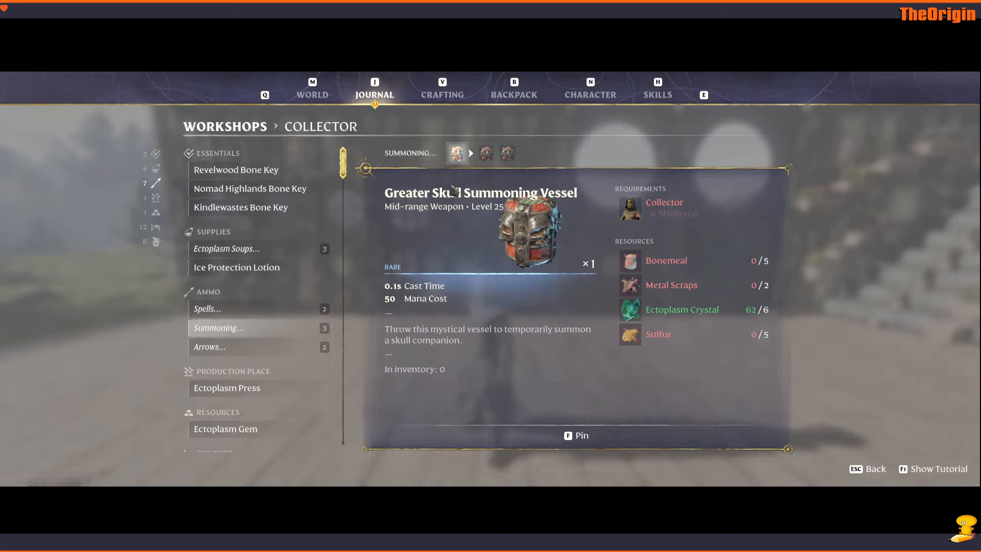
# View the basic Skull Summoning Vessel recipe, then leave the journal to summon the skull
pyautogui.click(498, 152)
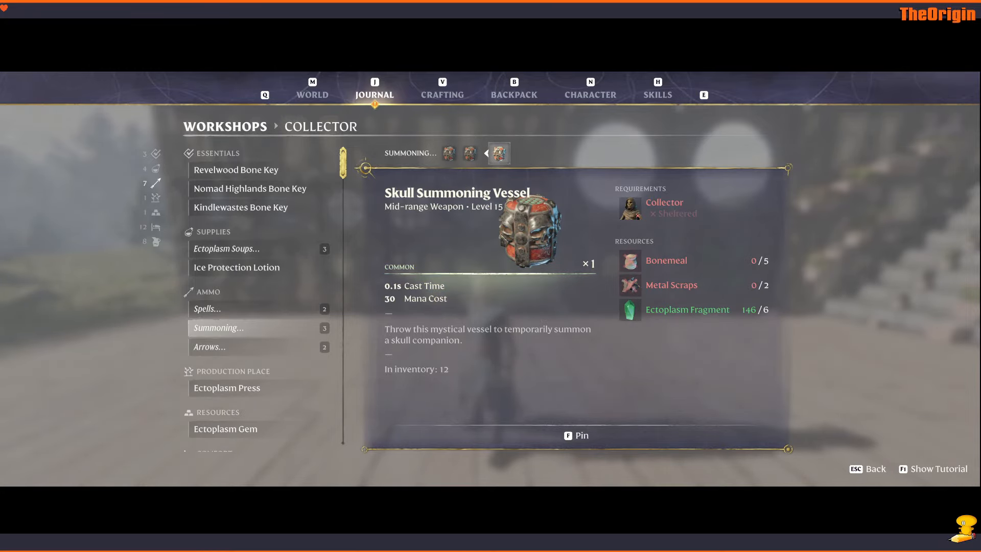
pyautogui.press('Escape')
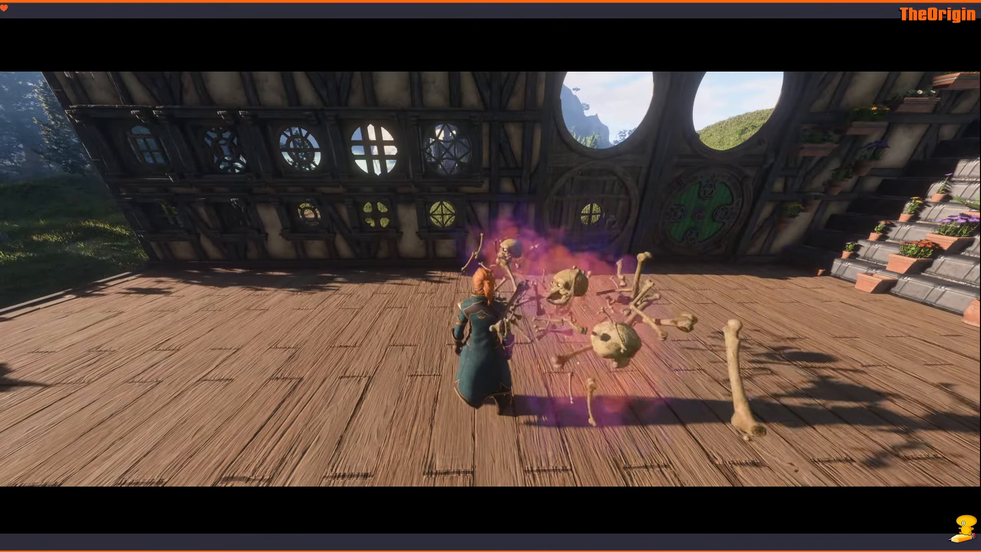
pyautogui.press('b')
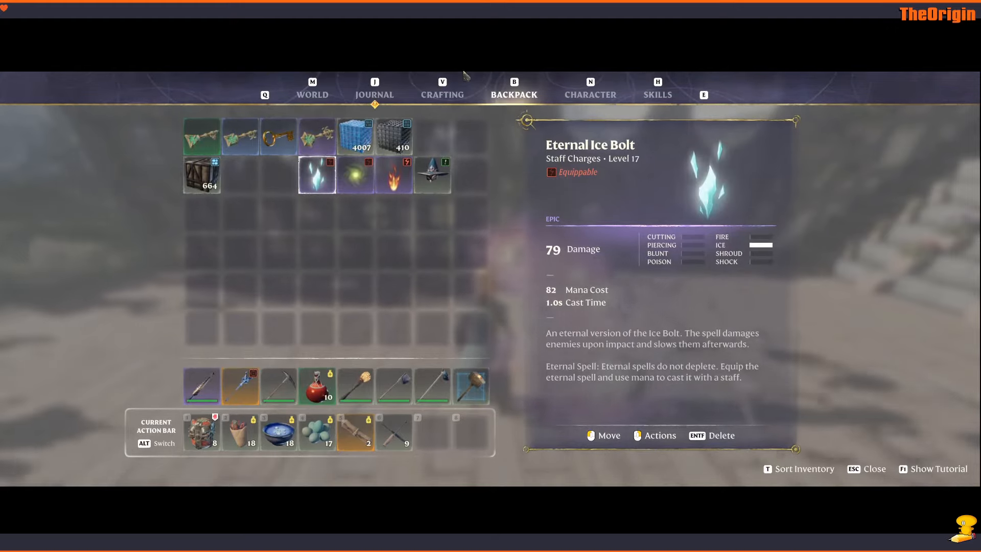
pyautogui.click(657, 94)
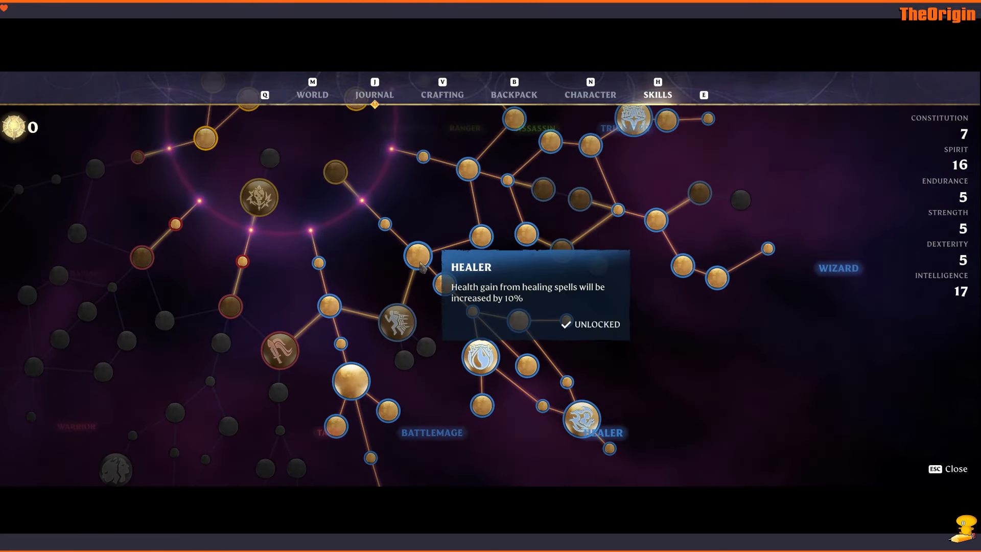
pyautogui.moveTo(479, 238)
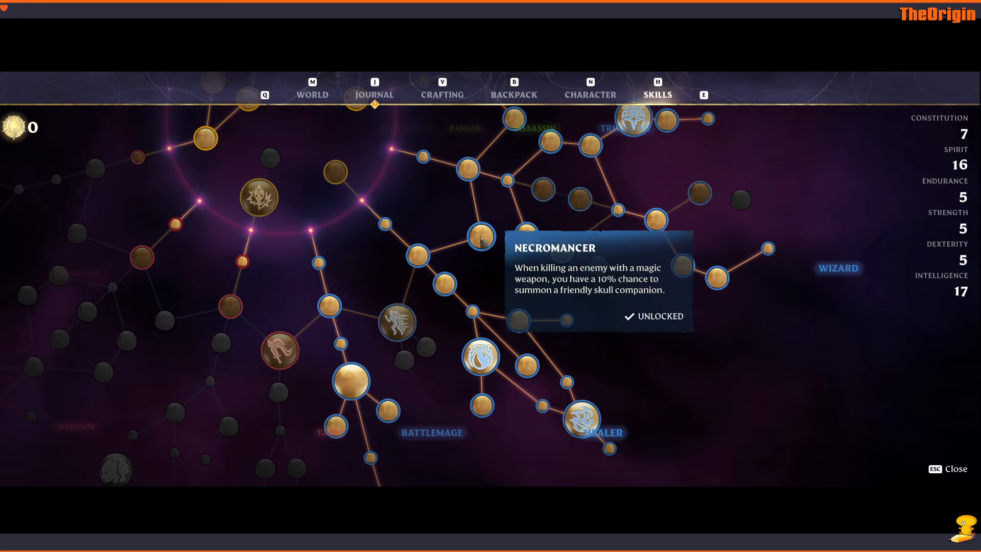
pyautogui.press('Escape')
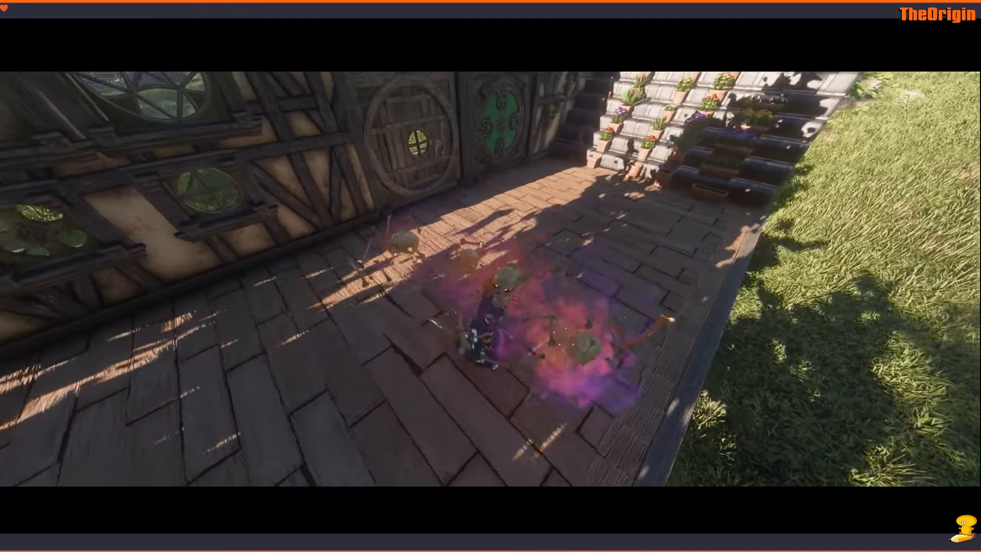
# Browse the Alchemist's recipes, return to Workshops and look at the Hunter's recipes
pyautogui.press('j')
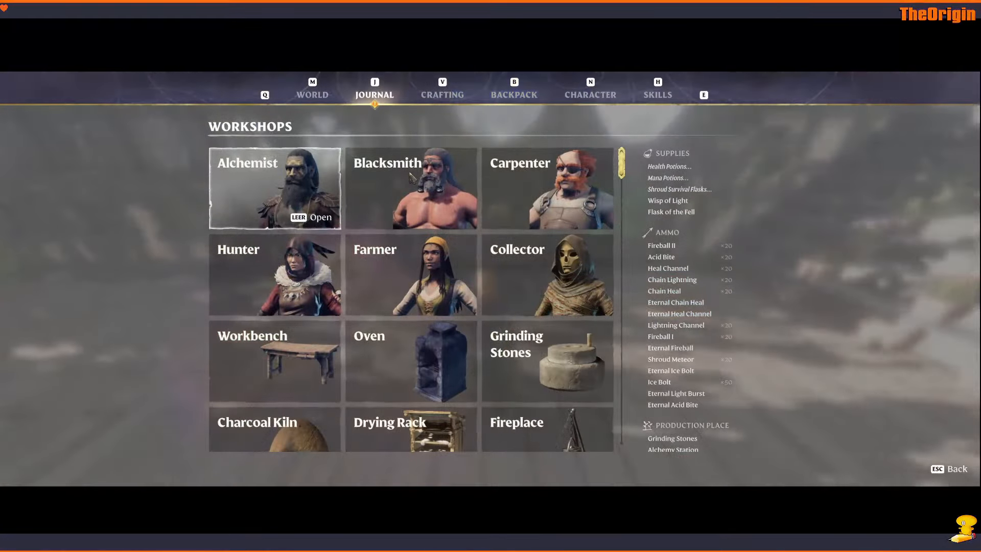
pyautogui.click(274, 188)
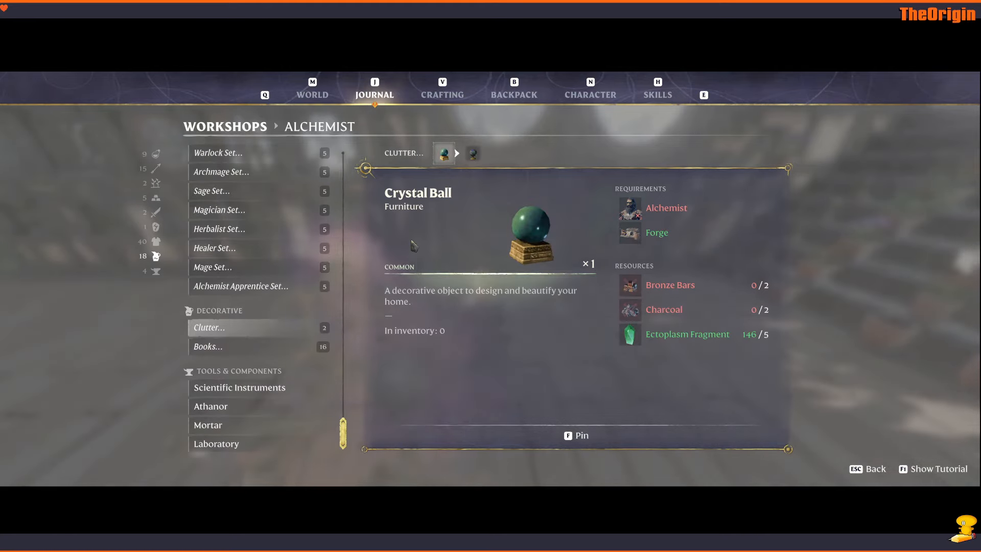
pyautogui.click(472, 154)
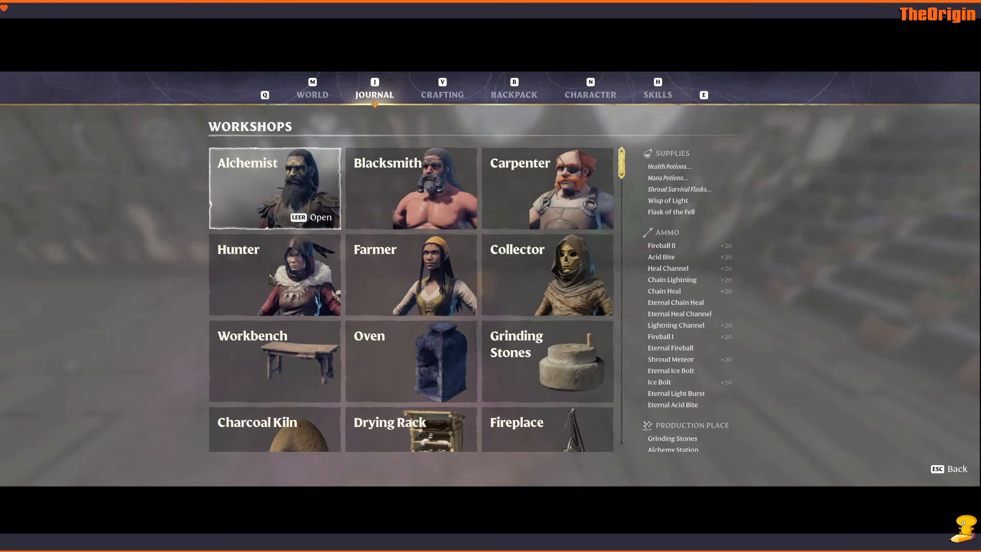
pyautogui.click(274, 274)
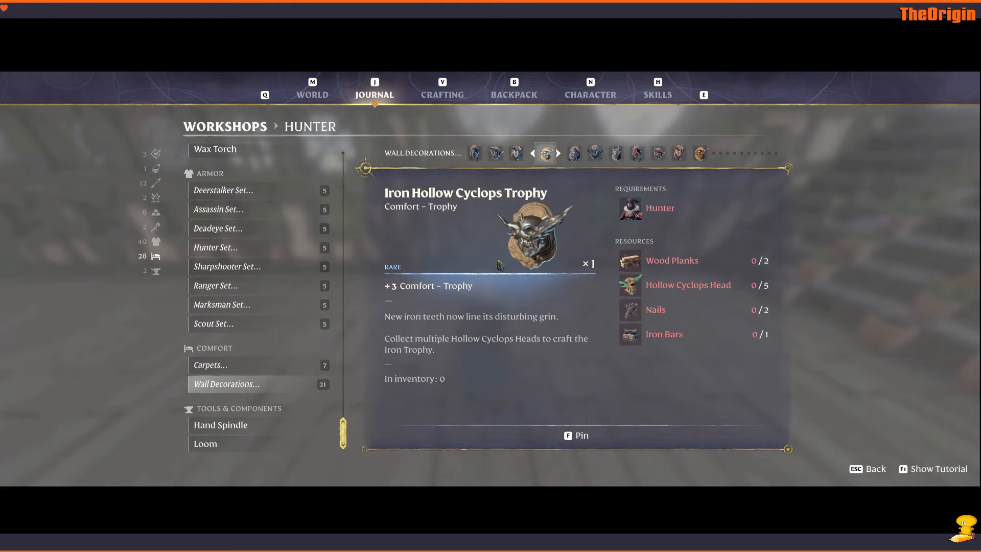
pyautogui.moveTo(456, 236)
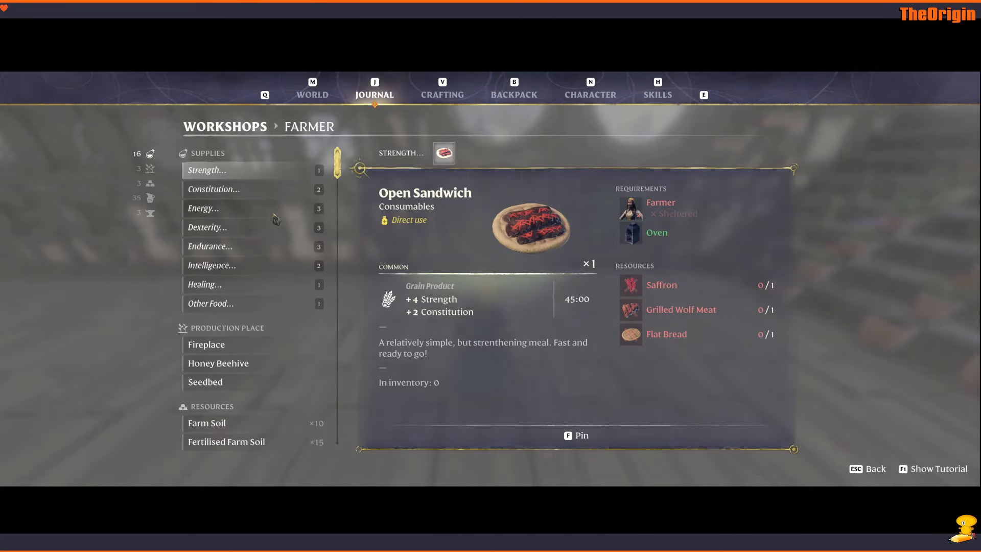
# View the Farmer's Flower Soil and tiny flower pot recipes, then return to the workshops list
pyautogui.scroll(-3)
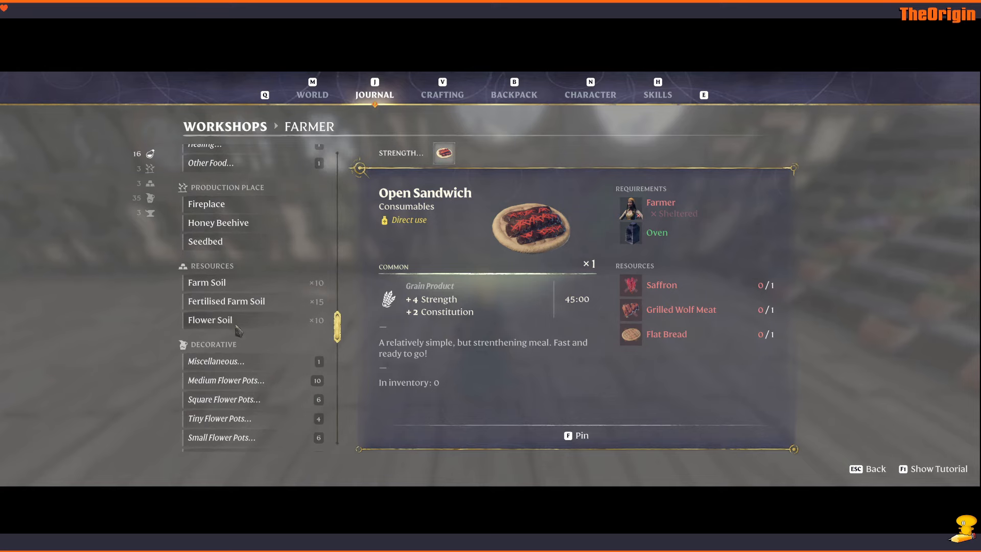
pyautogui.click(216, 320)
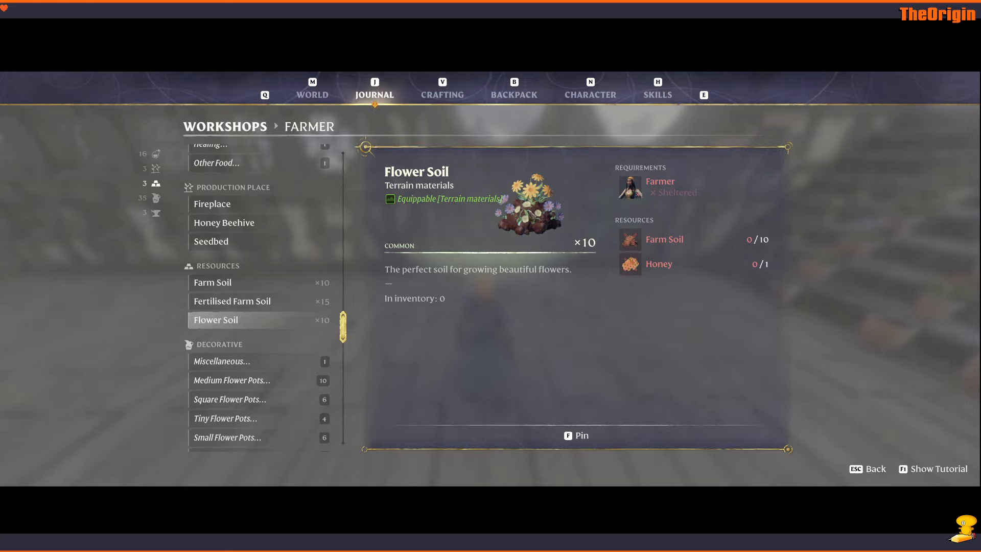
pyautogui.moveTo(617, 238)
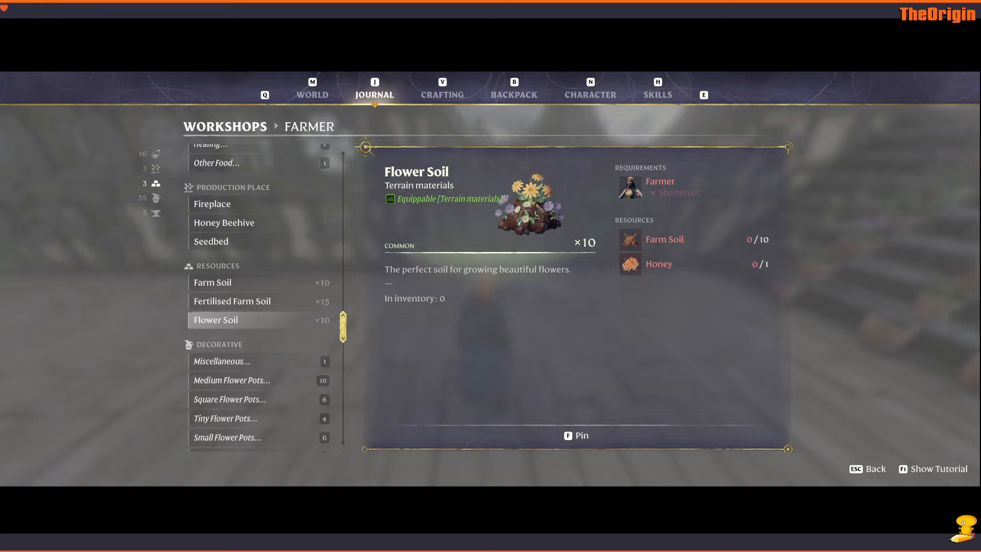
pyautogui.moveTo(433, 312)
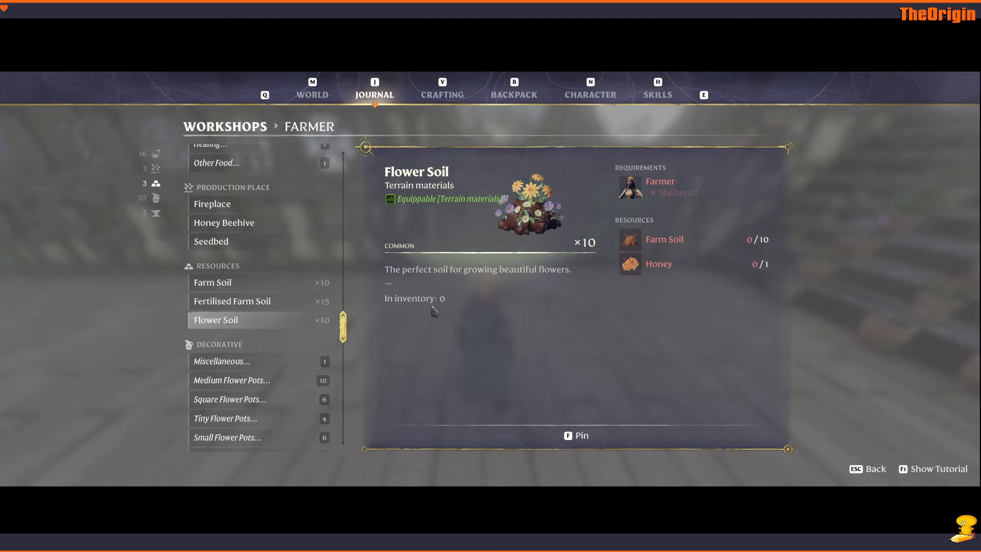
pyautogui.click(231, 380)
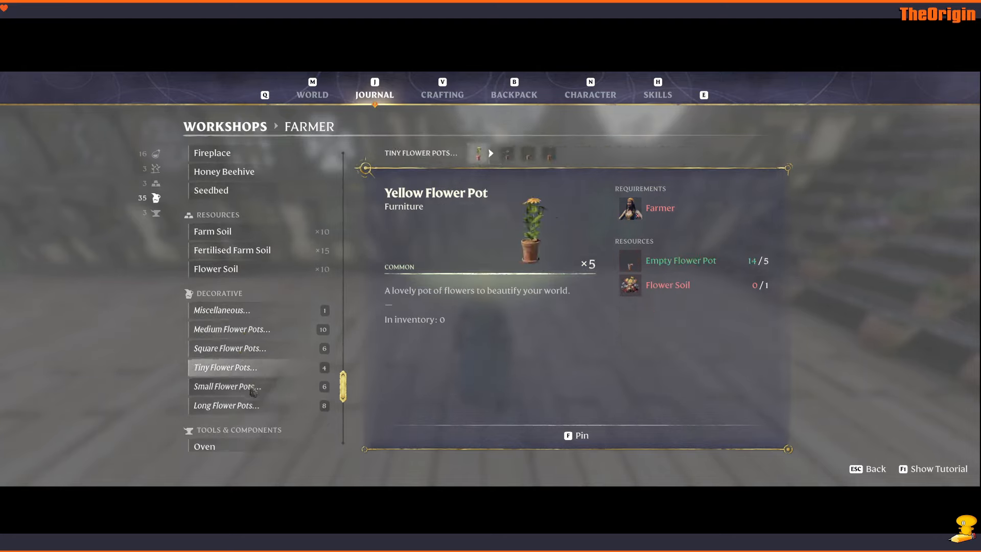
pyautogui.click(225, 405)
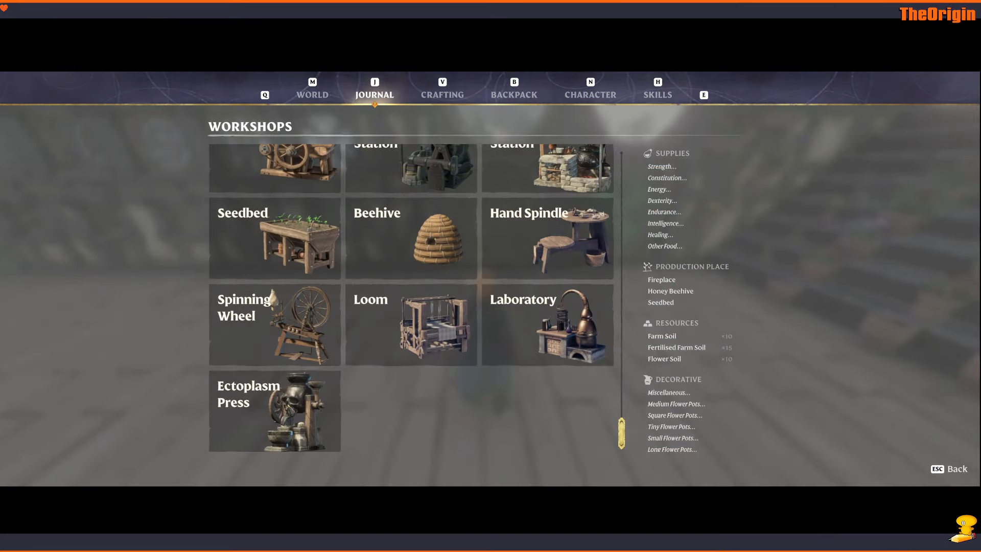
# Check the Ectoplasm Press recipes for Purified Slime and Ectoplasm, then return to the journal overview
pyautogui.click(274, 411)
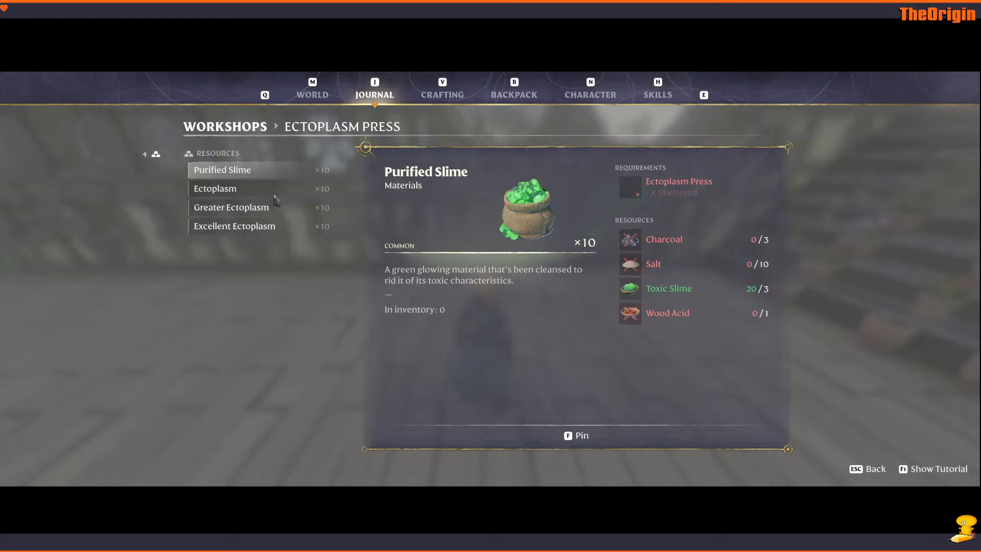
pyautogui.click(214, 188)
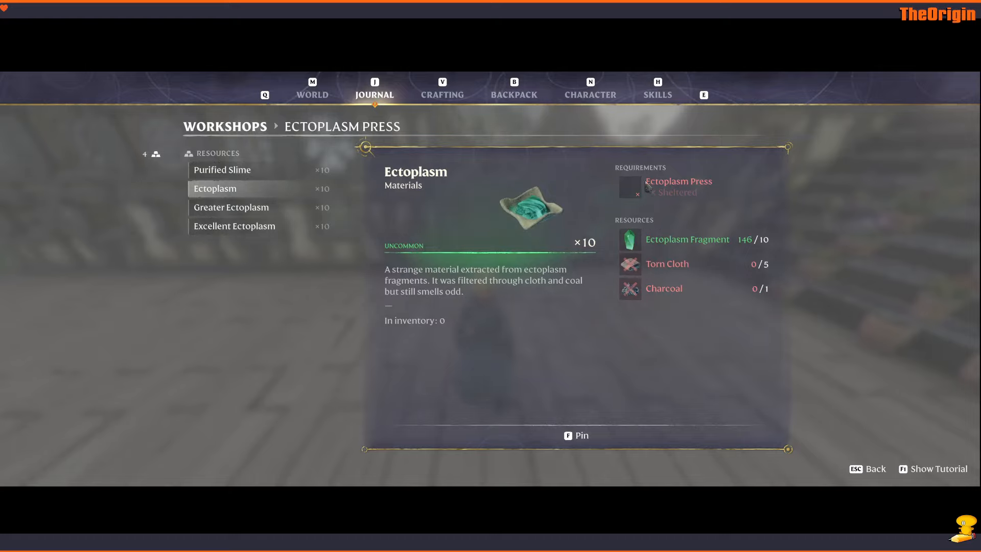
pyautogui.click(235, 226)
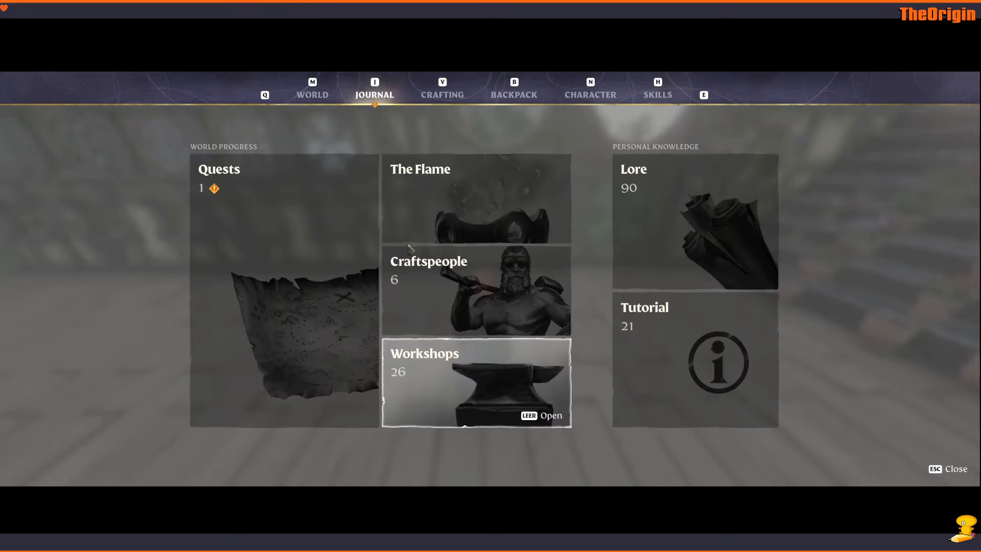
# Select a journal entry, then close the journal back to the game
pyautogui.click(219, 168)
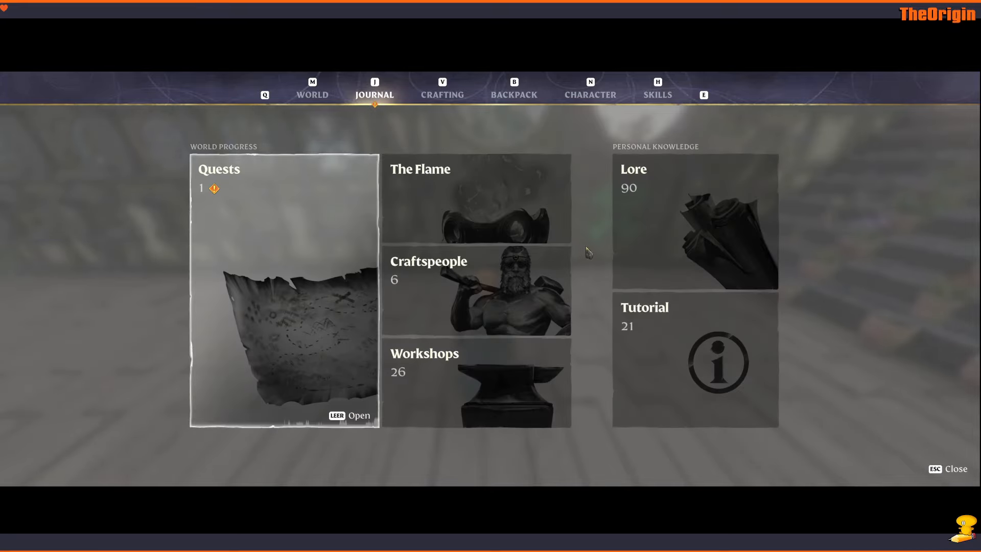
pyautogui.press('Escape')
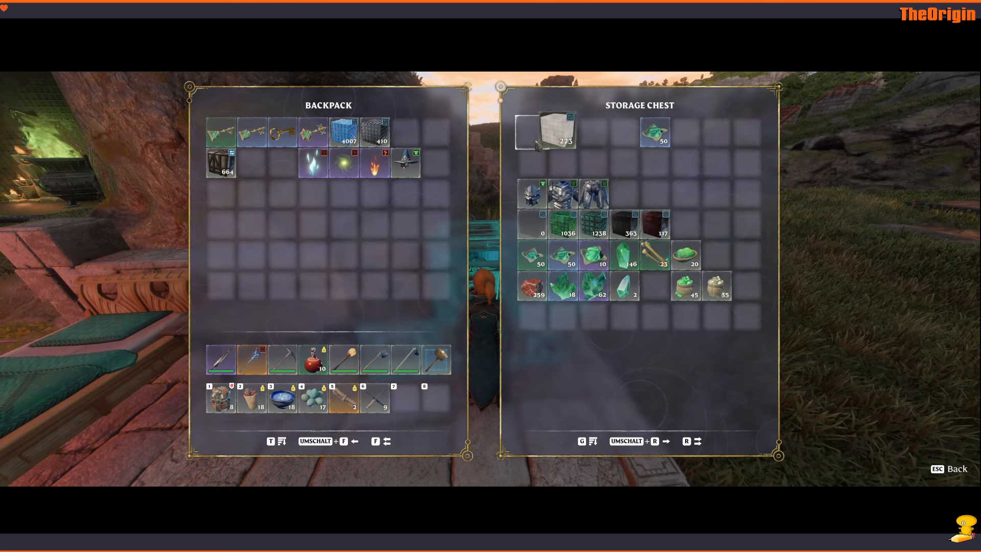
pyautogui.moveTo(716, 285)
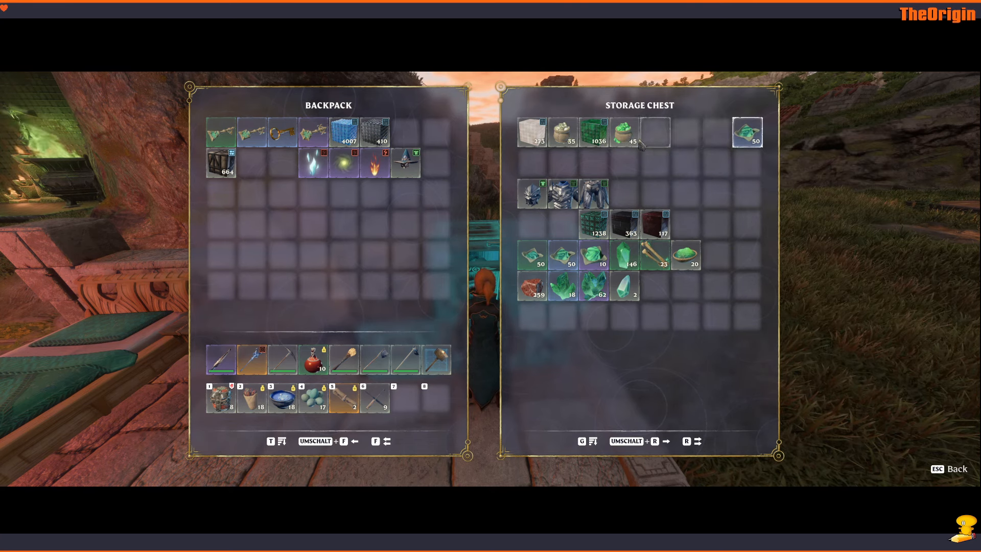
pyautogui.moveTo(655, 228)
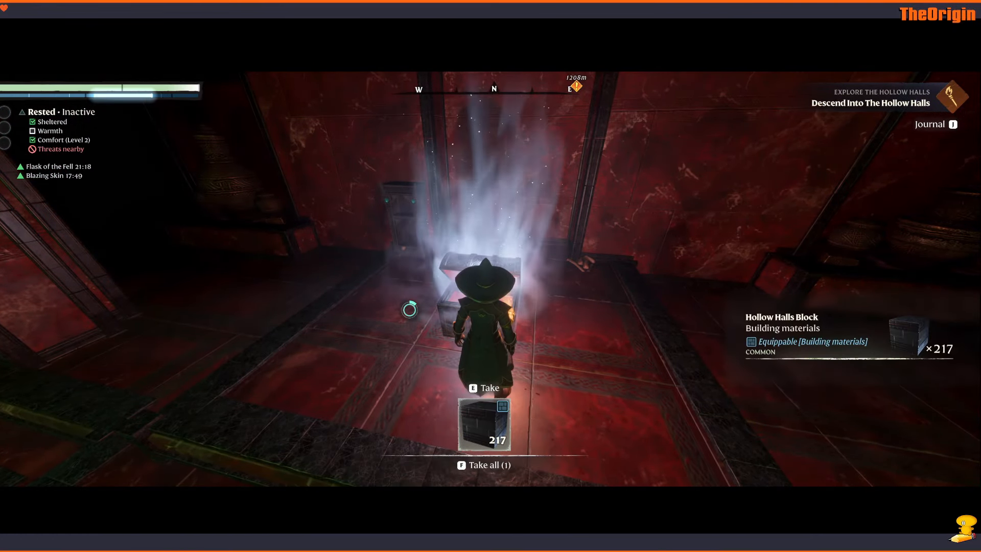
# Interact with the storage chest to show the 1238 Ectoplasm Block stack
pyautogui.press('f')
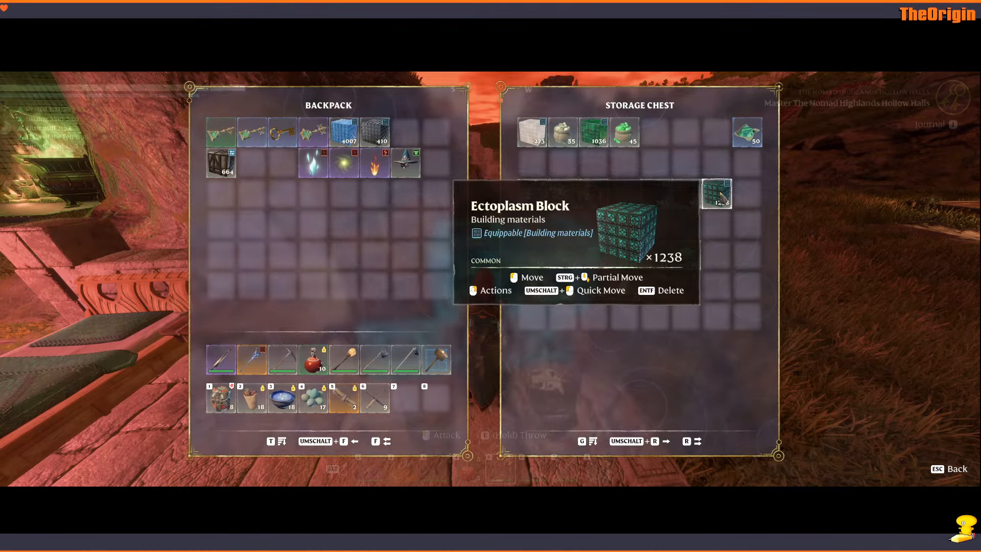
# Close the storage chest before heading to the Hollow Halls chest
pyautogui.press('Escape')
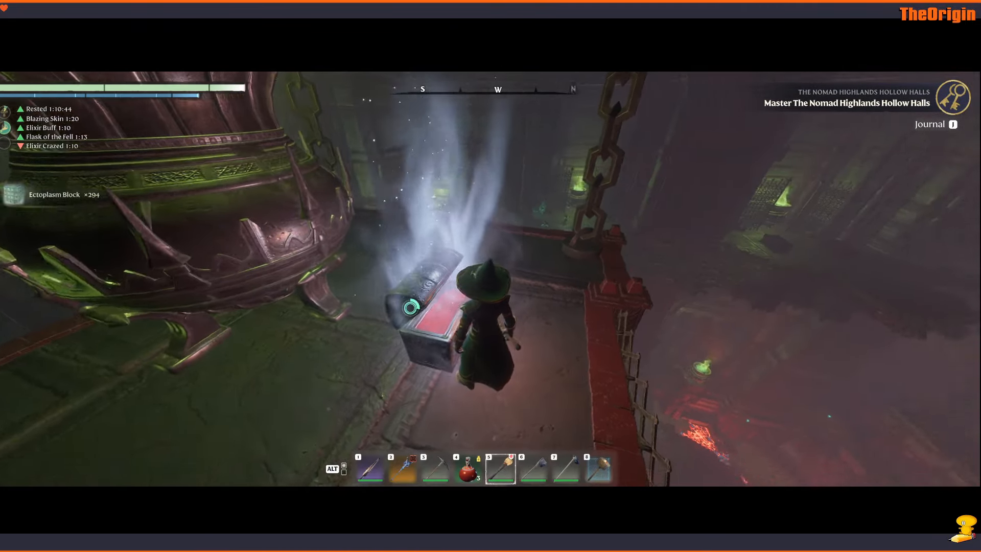
# Check the backpack for the 294 Ectoplasm Blocks with their stained-glass description
pyautogui.press('b')
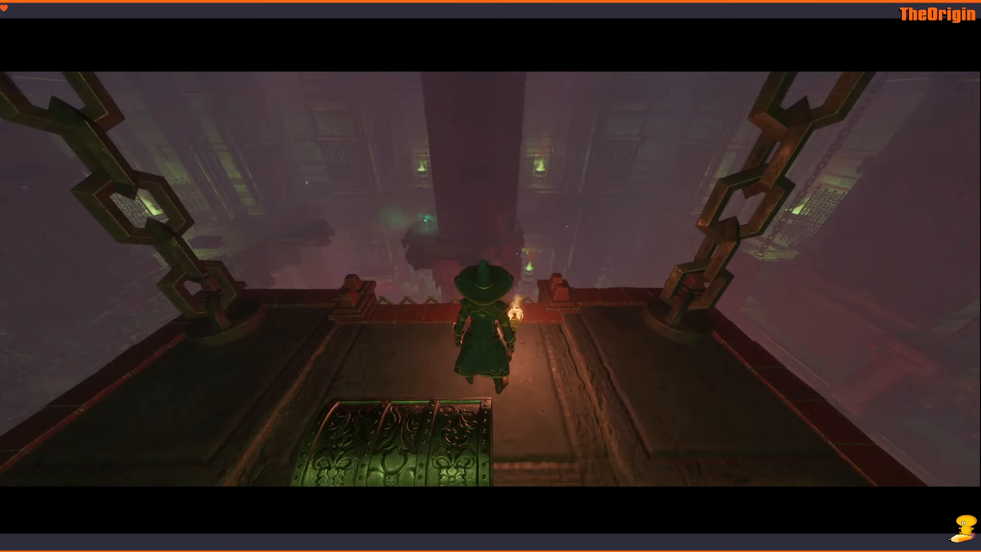
pyautogui.press('b')
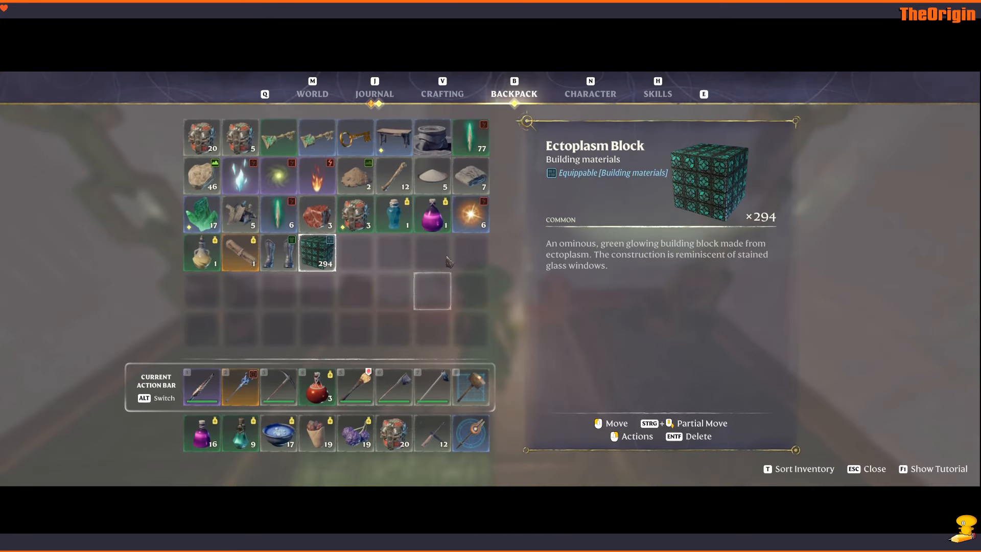
# Browse Journal > Workshops > Workbench blocks down to the Ectoplasm Block recipe
pyautogui.click(375, 87)
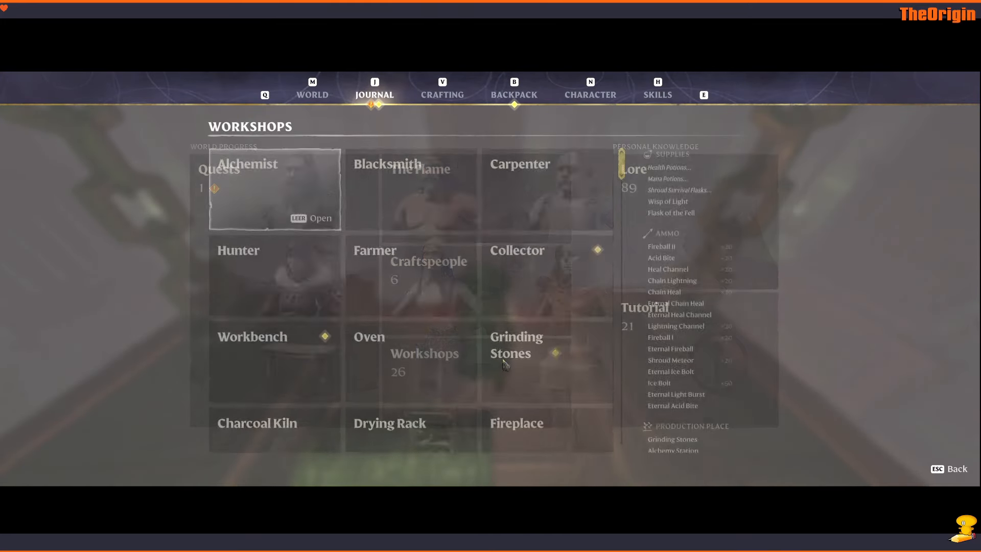
pyautogui.click(274, 336)
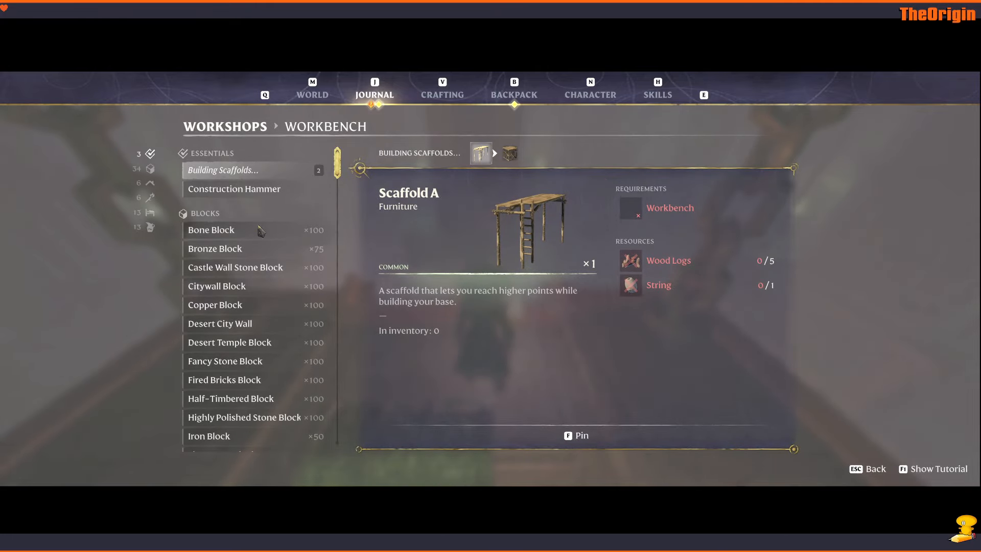
pyautogui.scroll(-3)
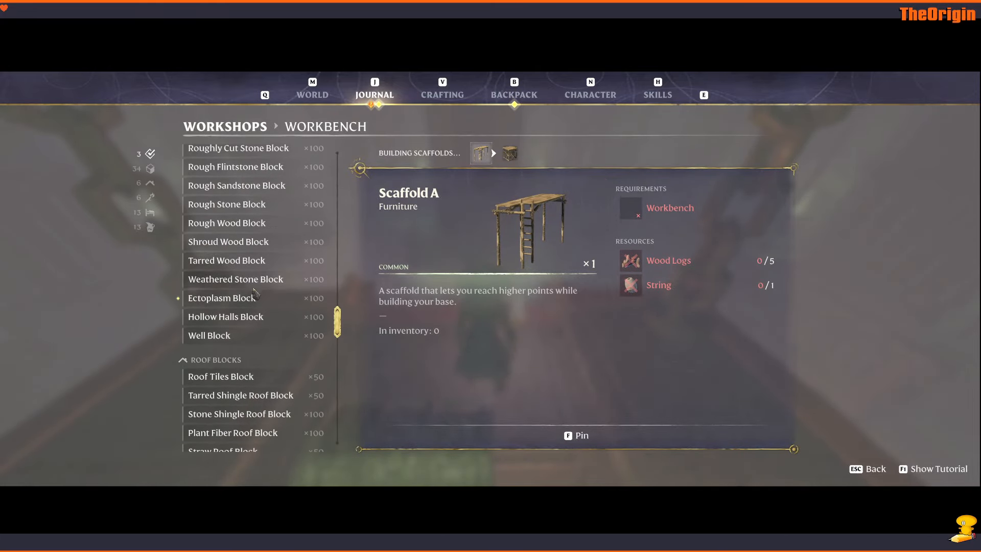